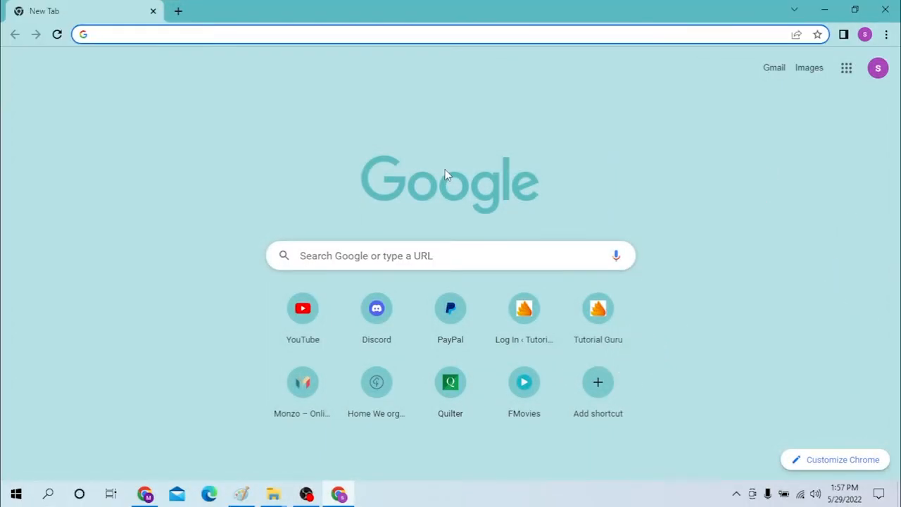
Search 'quilter c' in the address bar to open the Quilter Private Client Advisers login page
left_click(450, 28)
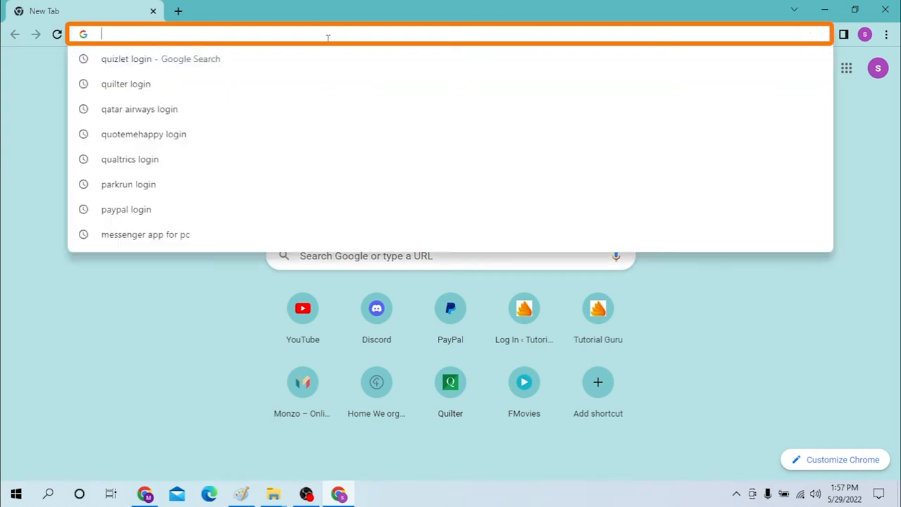
type("quilter")
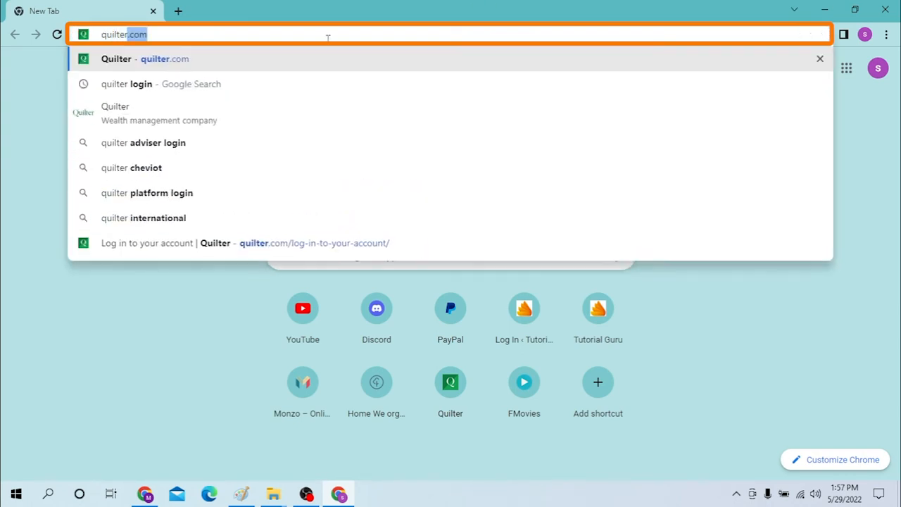
type("quilterpca")
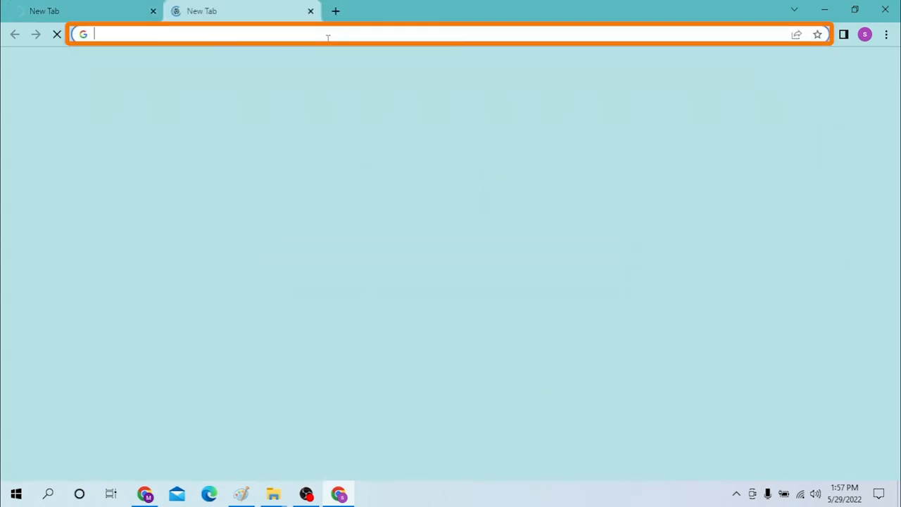
type("quilter c")
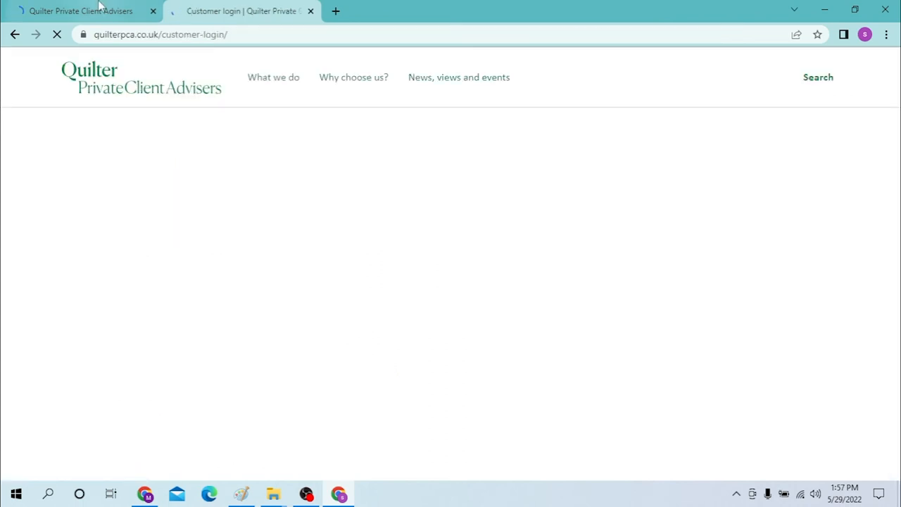
Accept all cookies on the login and home tabs, then open Customer login again
left_click(85, 12)
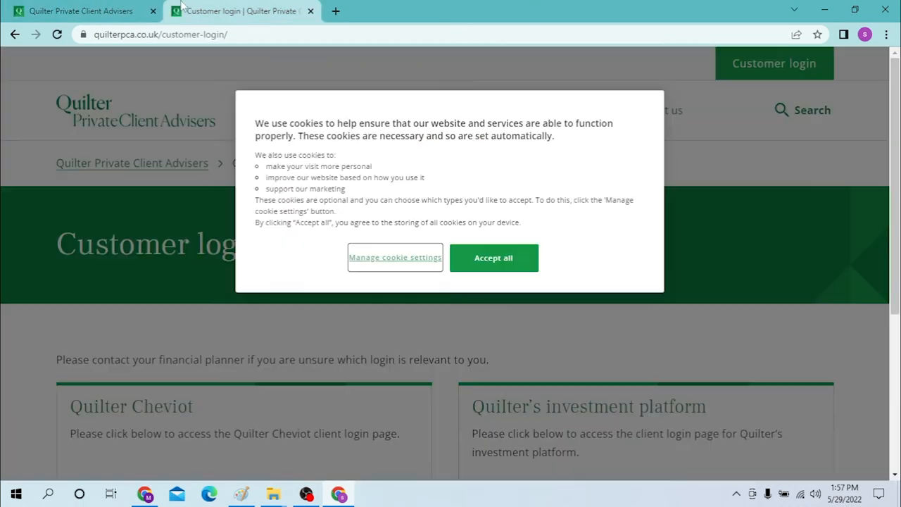
mouse_move(494, 257)
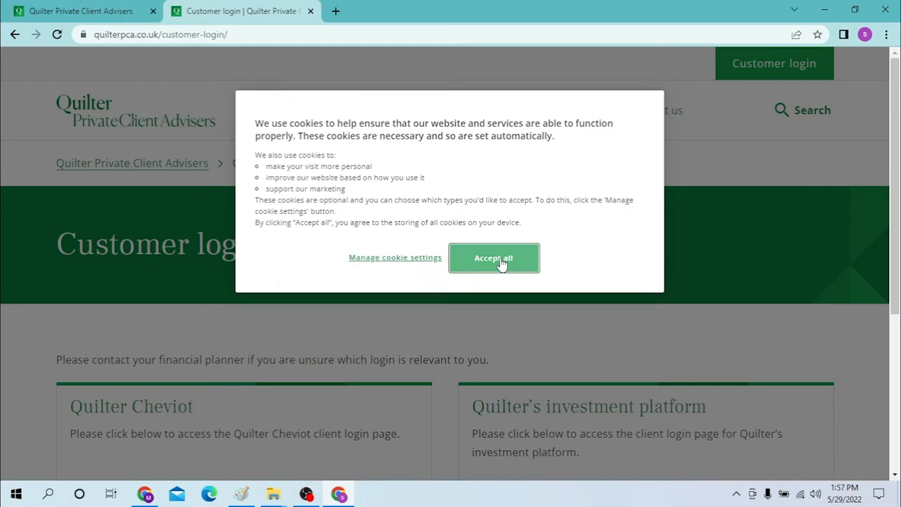
left_click(493, 258)
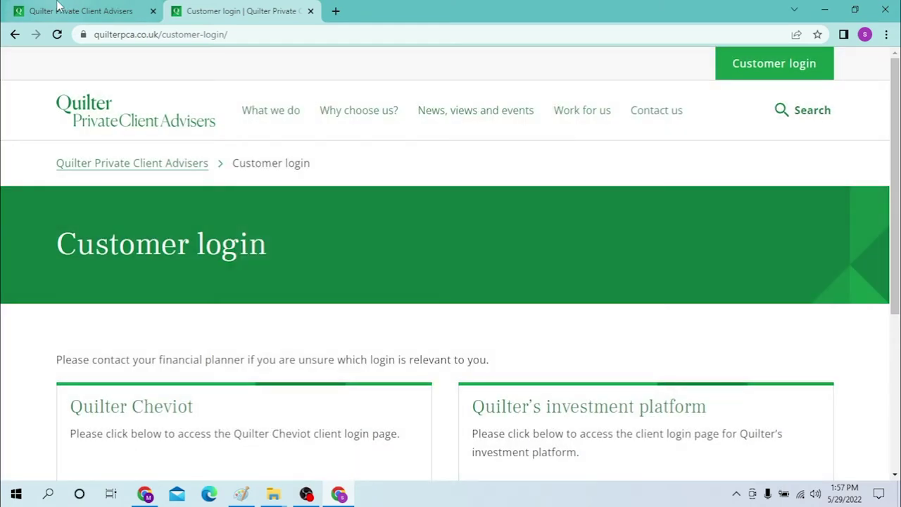
left_click(81, 11)
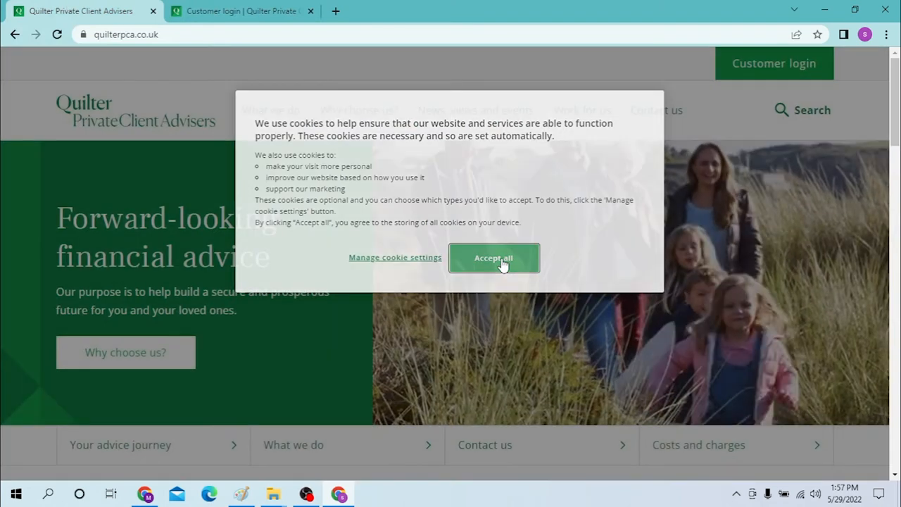
left_click(494, 257)
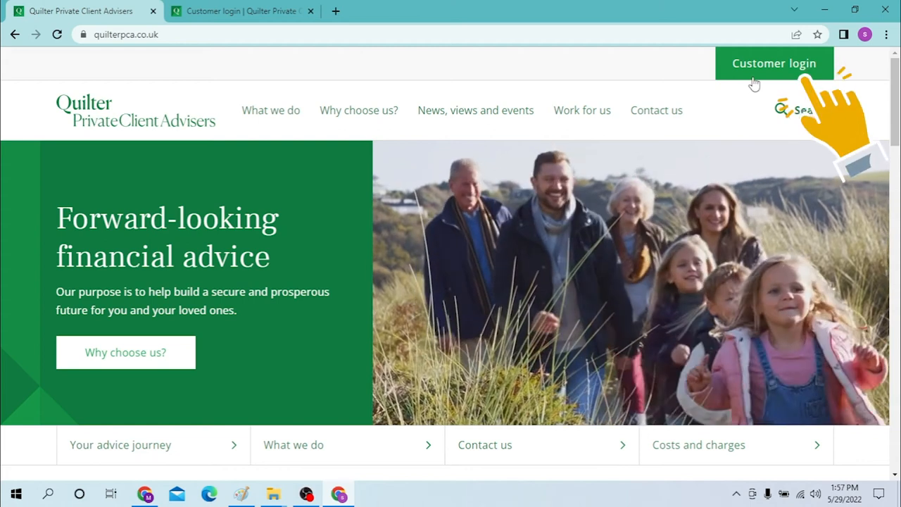
mouse_move(748, 72)
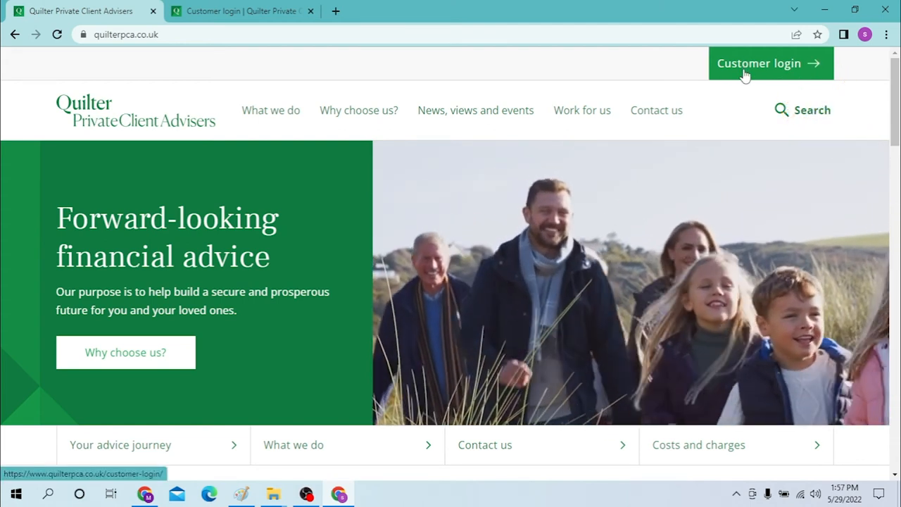
left_click(761, 62)
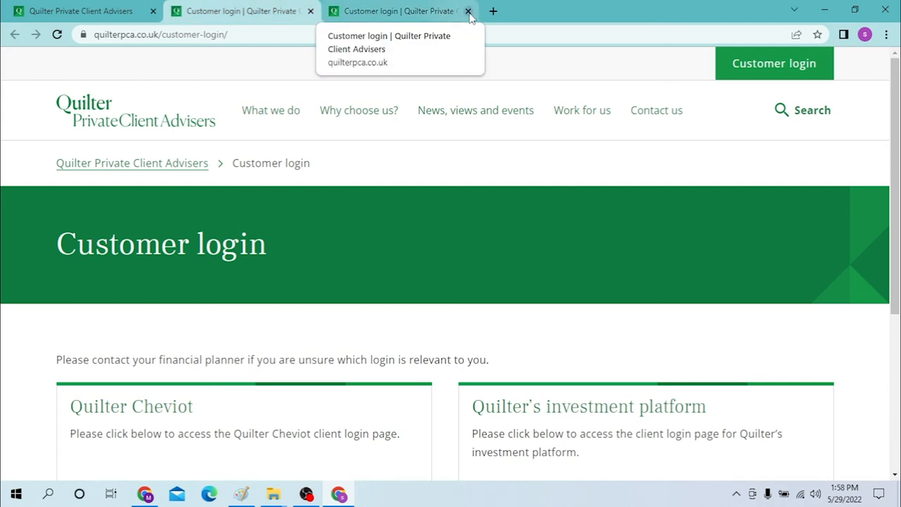
left_click(470, 11)
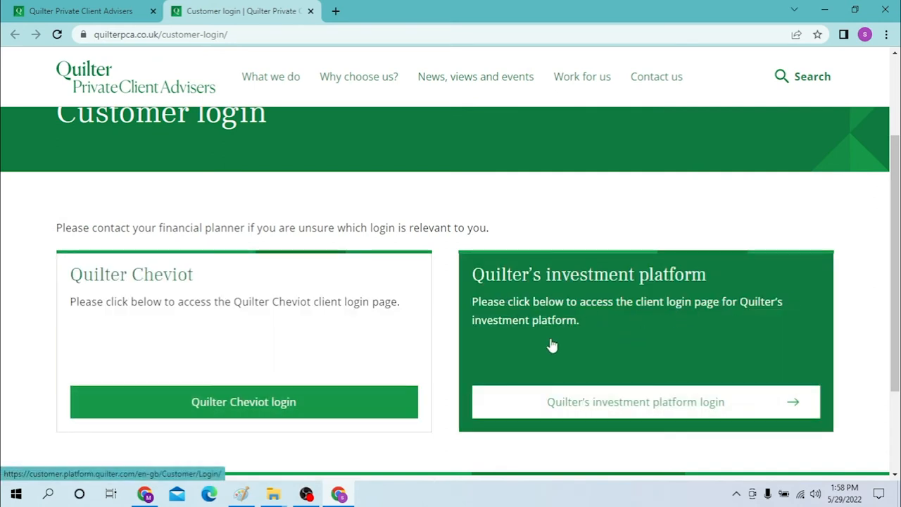
Scroll the Customer login page and choose the Quilter Cheviot login option
scroll("down", 3)
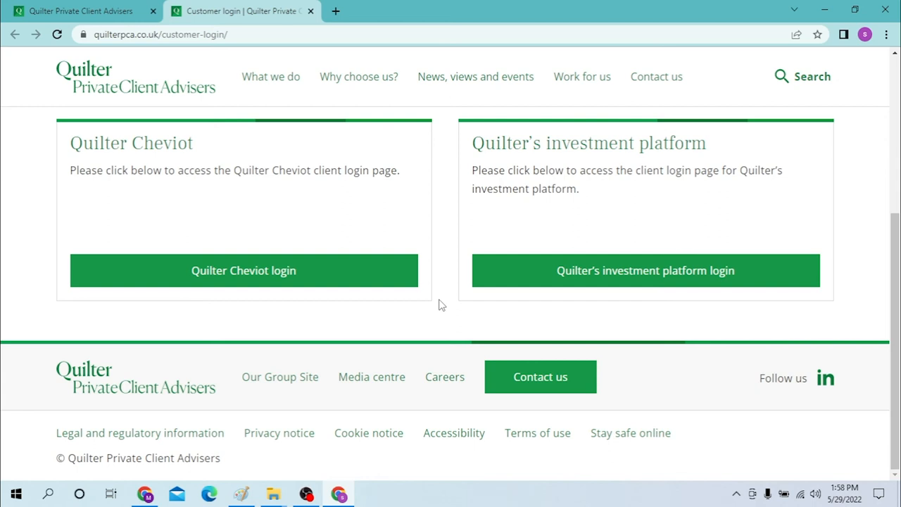
mouse_move(243, 281)
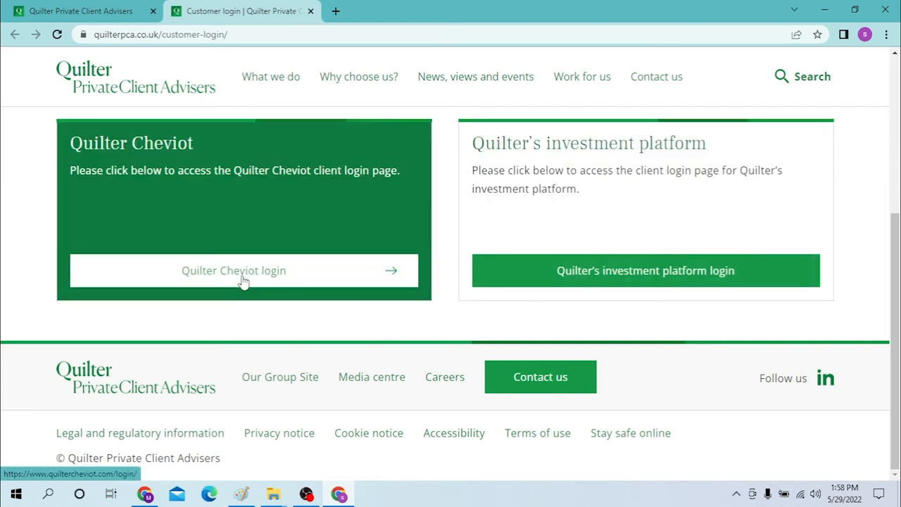
mouse_move(246, 286)
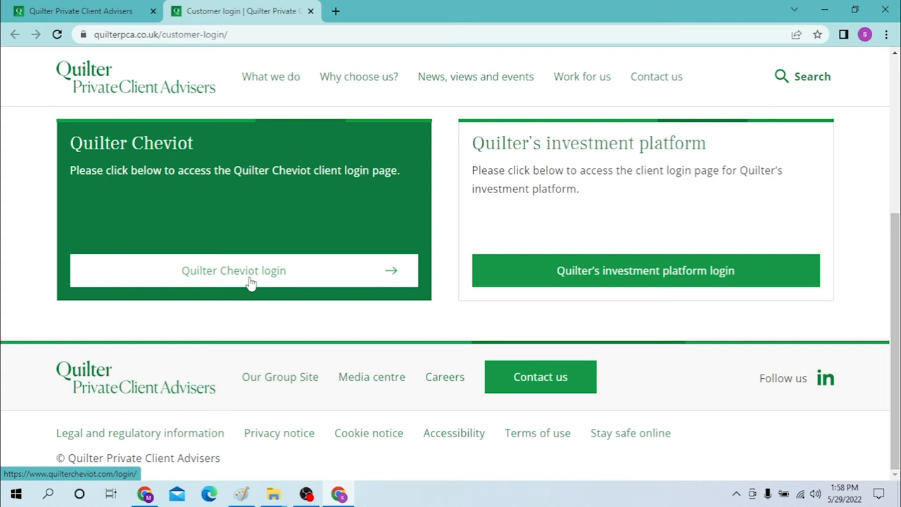
left_click(234, 270)
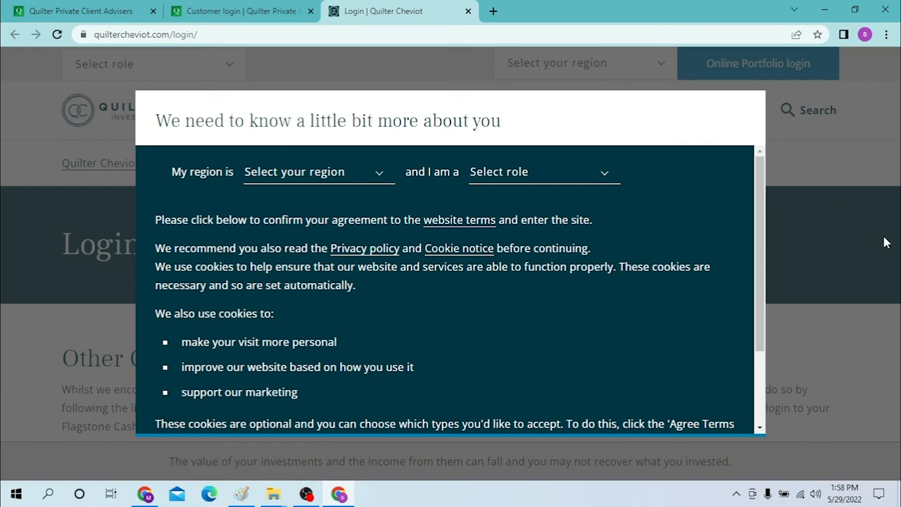
Set the region to United Kingdom and scroll to the portal and Flagstone services
scroll("down", 3)
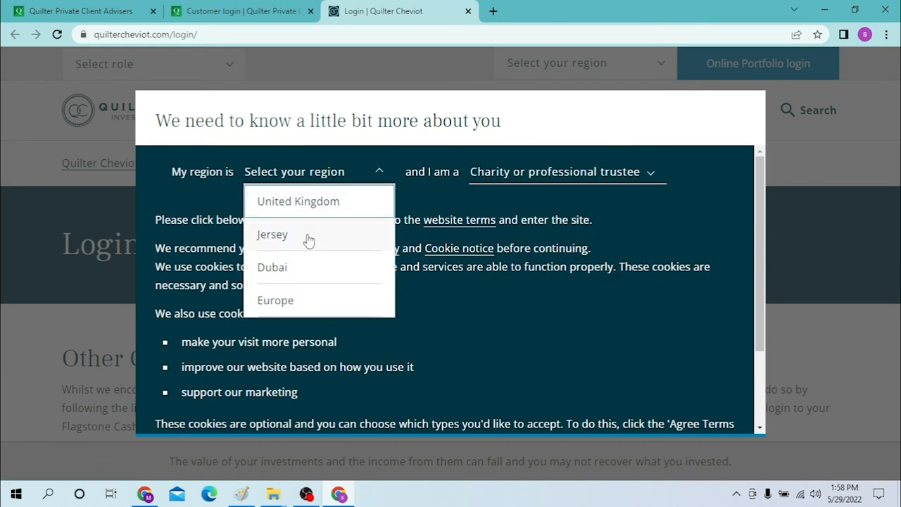
left_click(298, 200)
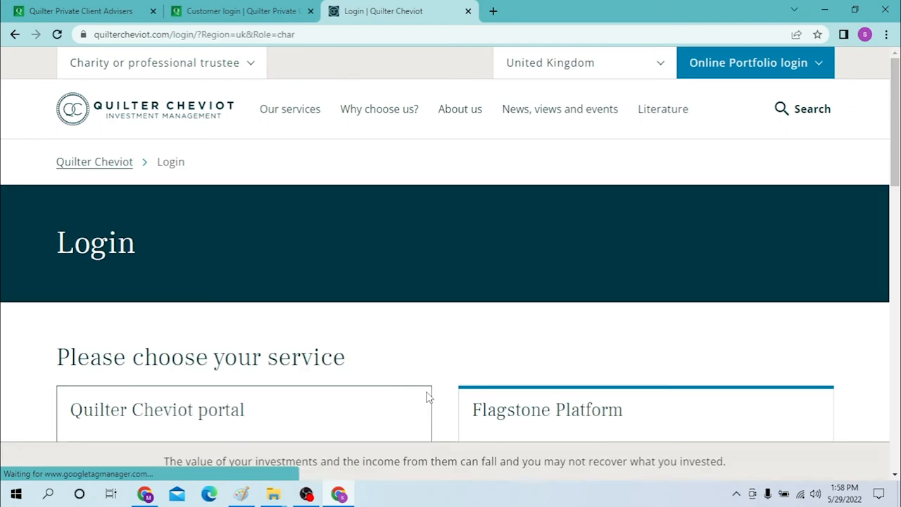
scroll("down", 3)
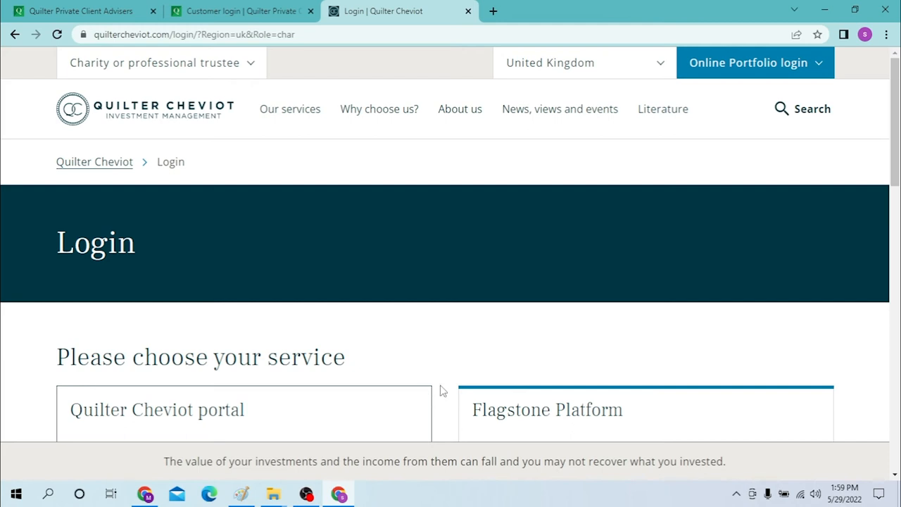
scroll("down", 3)
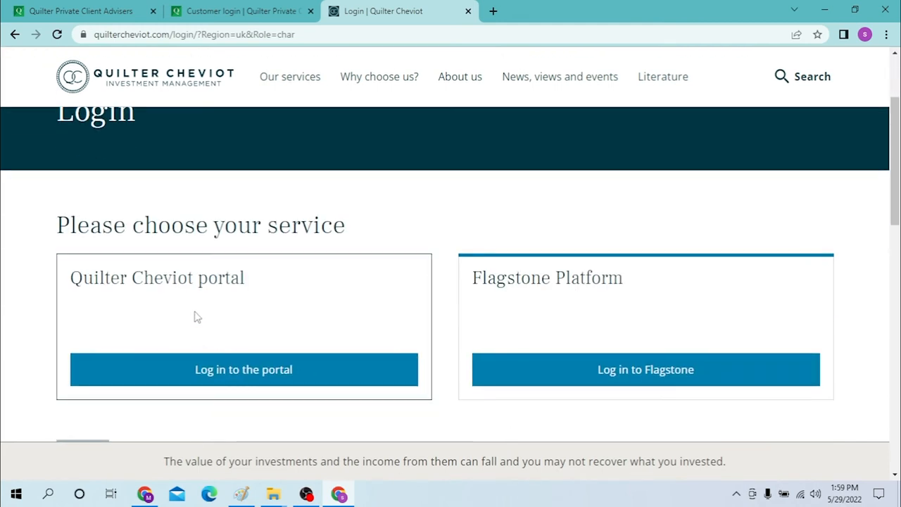
mouse_move(255, 349)
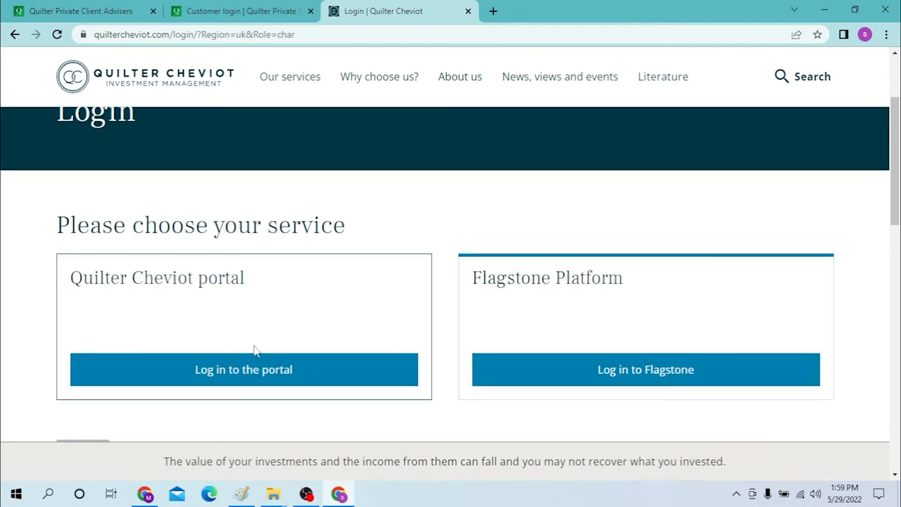
mouse_move(187, 281)
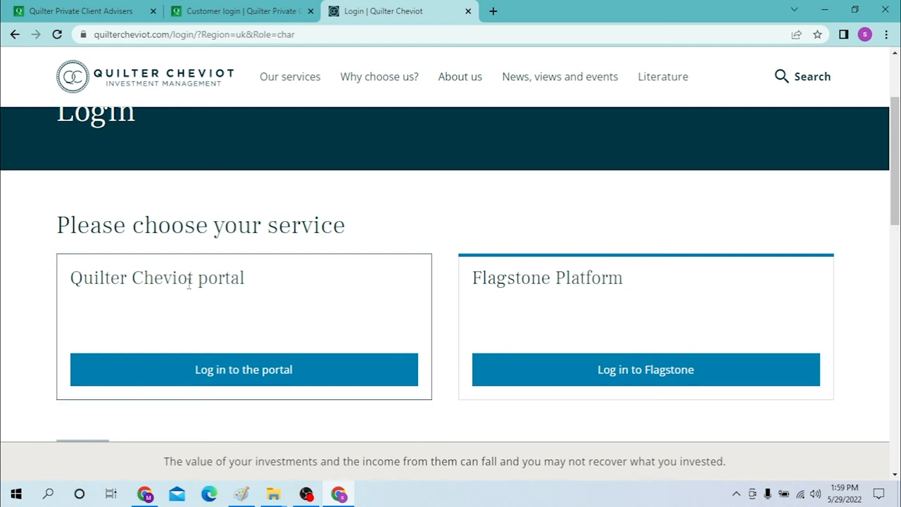
mouse_move(262, 297)
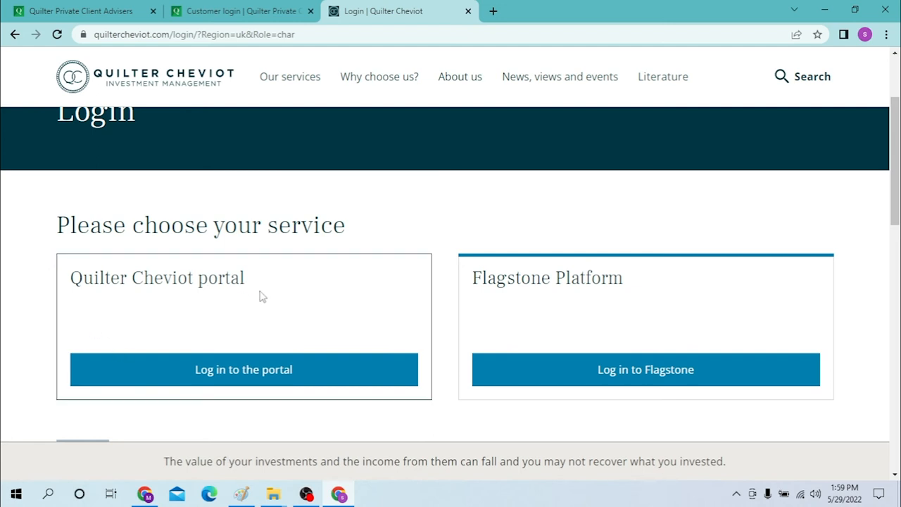
mouse_move(652, 341)
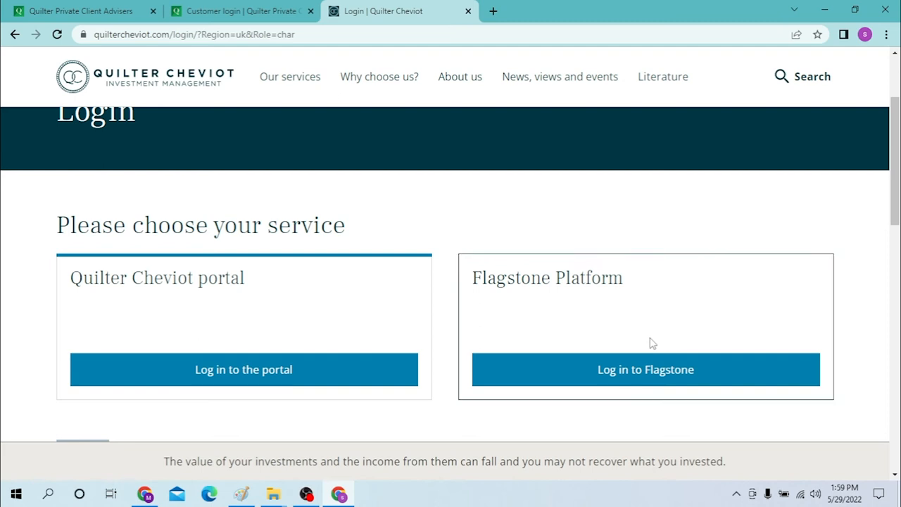
Choose 'Log in to the portal' under the Quilter Cheviot portal section
left_click(243, 370)
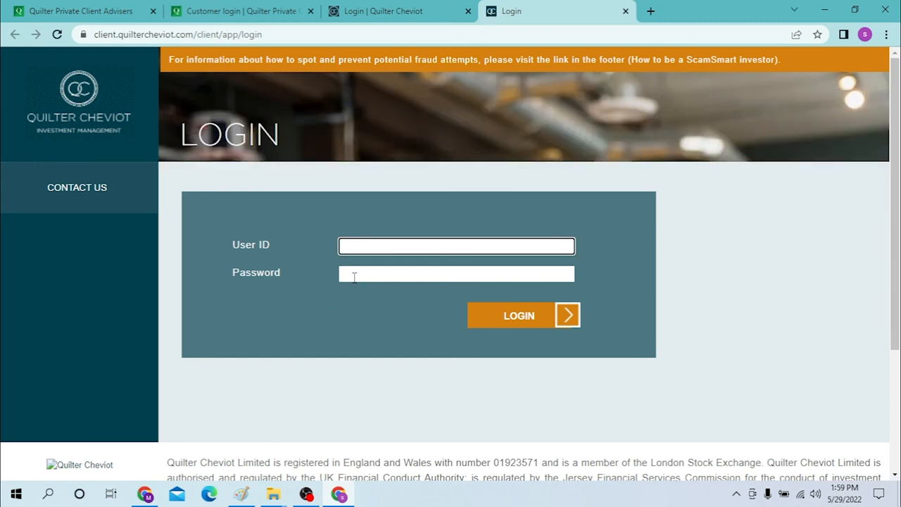
mouse_move(507, 322)
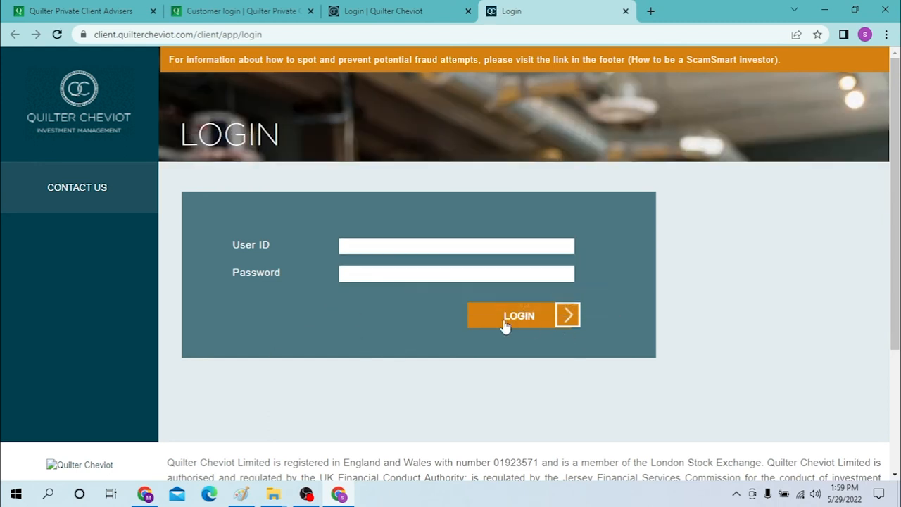
mouse_move(472, 329)
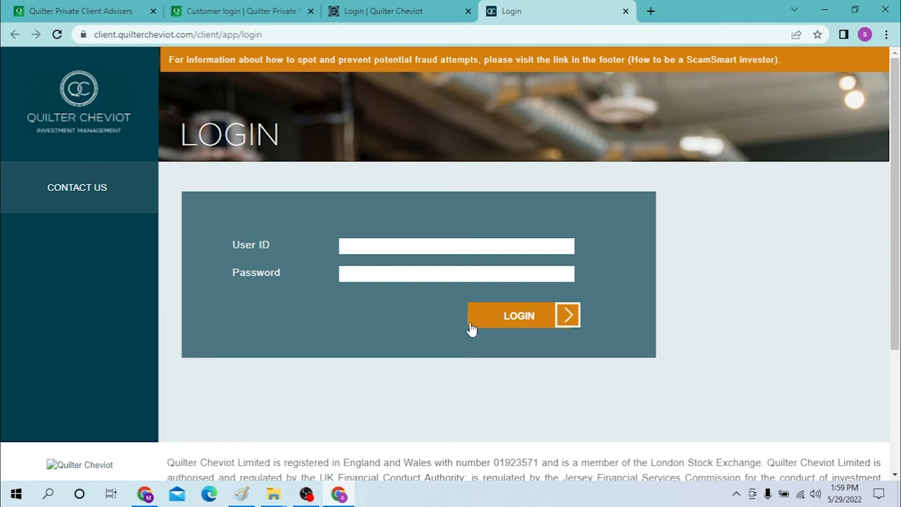
mouse_move(472, 328)
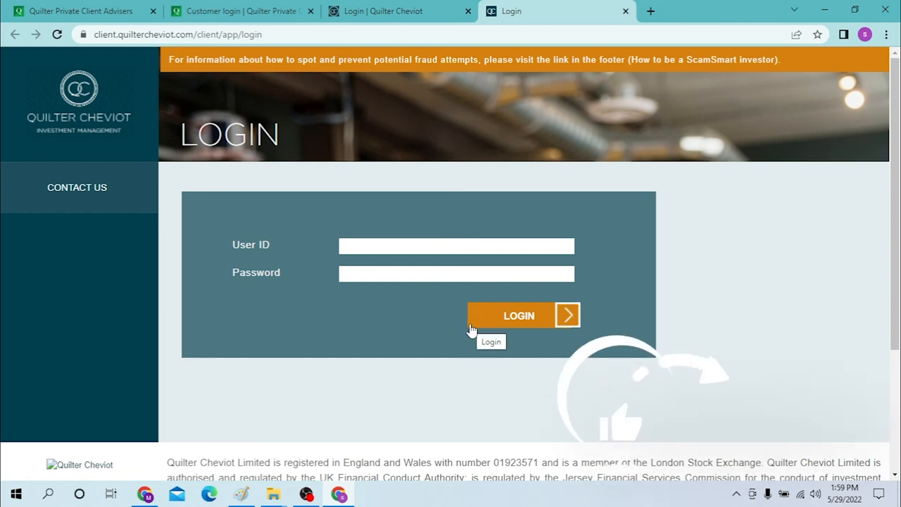